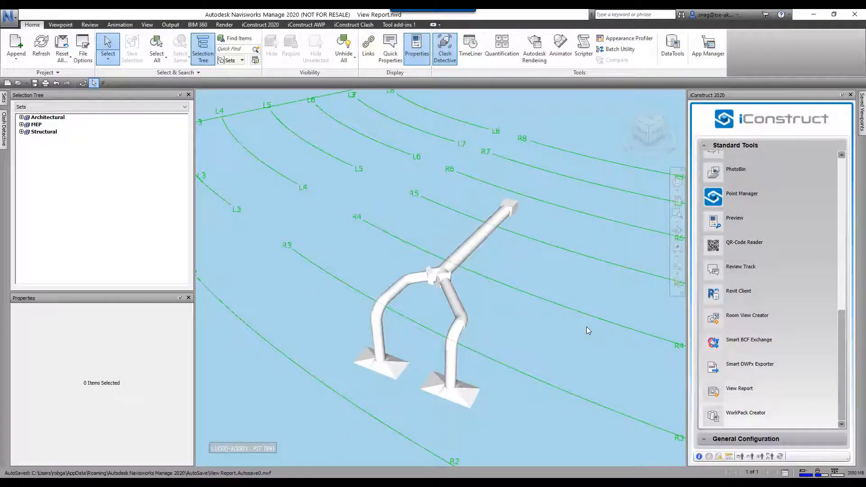
{"action": "mouse_move", "coordinate": [552, 218]}
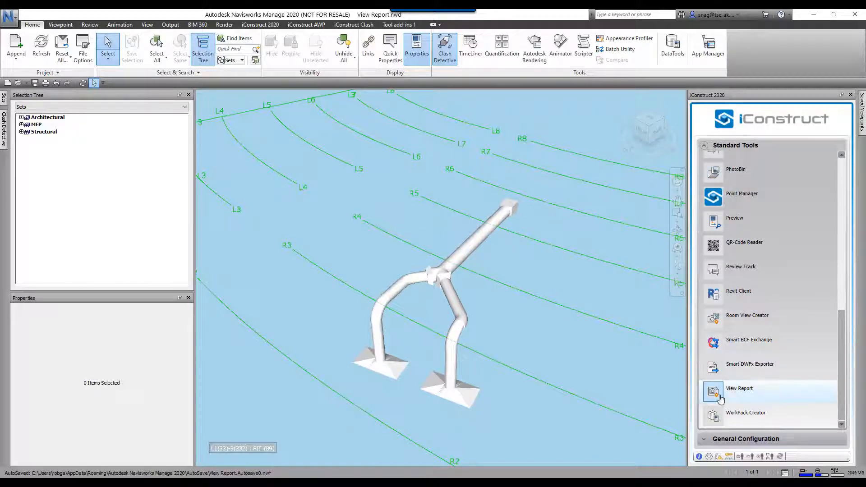
Launch iConstruct View Report to show the Standard Template and its 3D view list
{"action": "left_click", "coordinate": [739, 391]}
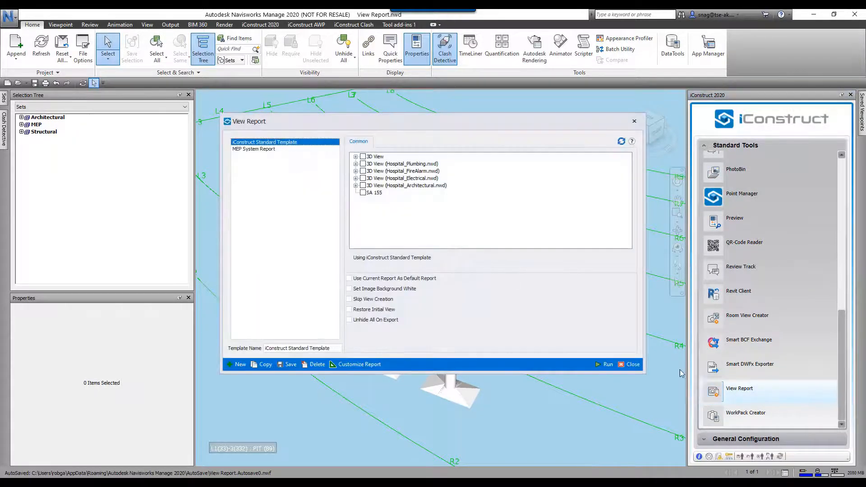
Use the MEP System Report template with view SA 155 ticked, and show its Options
{"action": "left_click", "coordinate": [253, 149]}
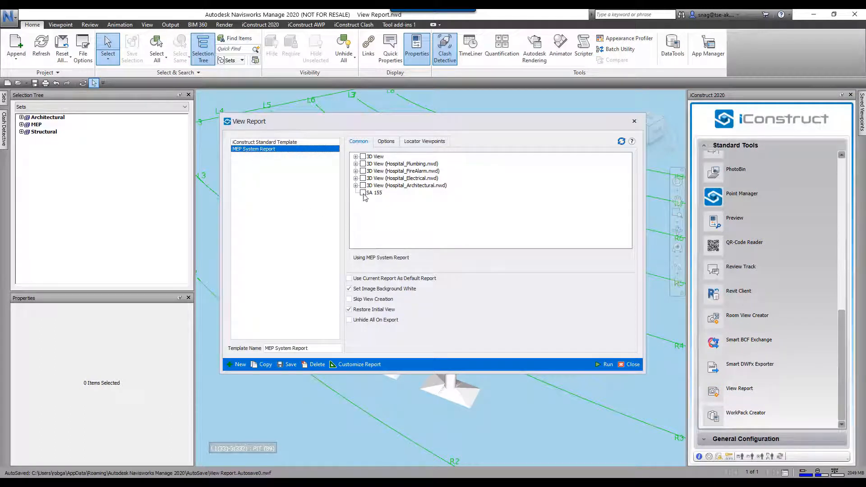
{"action": "left_click", "coordinate": [363, 192]}
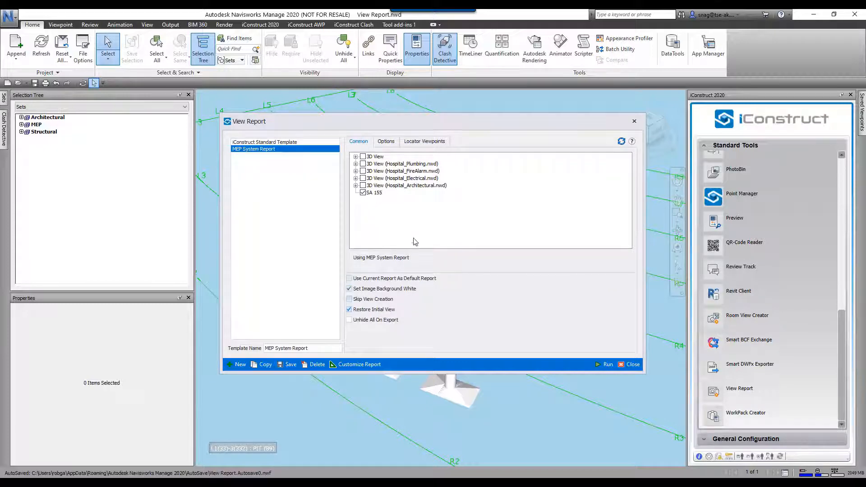
{"action": "left_click", "coordinate": [385, 141]}
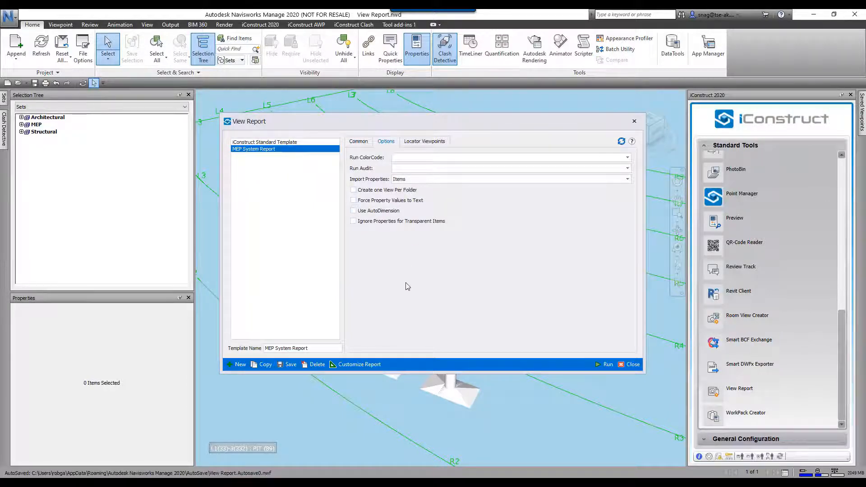
Show the Locator Viewpoints settings to confirm Generate Plan & Elevation is ticked
{"action": "left_click", "coordinate": [424, 141]}
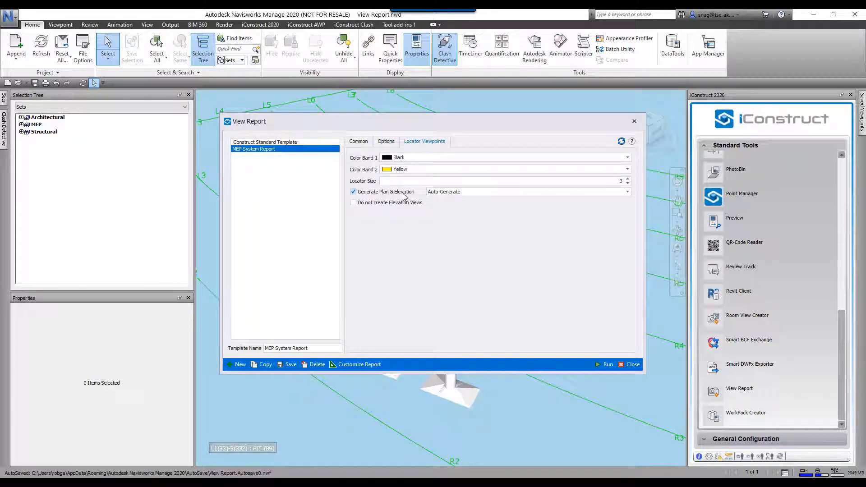
{"action": "mouse_move", "coordinate": [631, 405]}
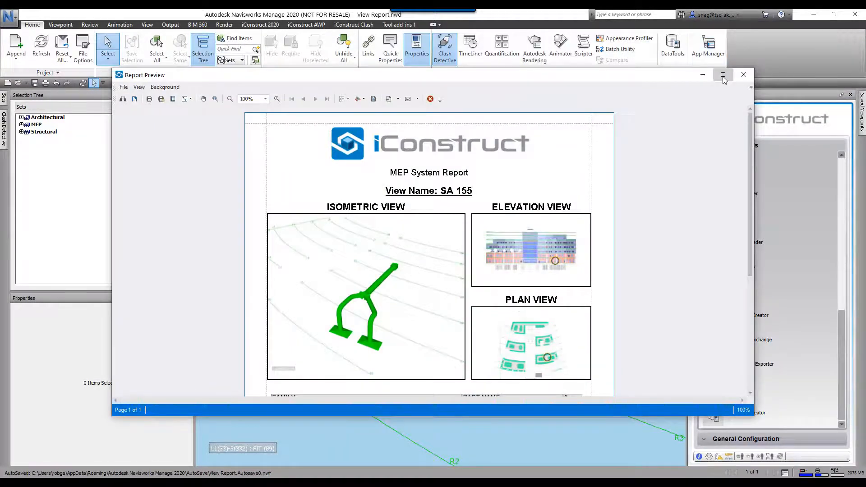
Maximize the SA 155 report preview window to full screen
{"action": "left_click", "coordinate": [722, 74]}
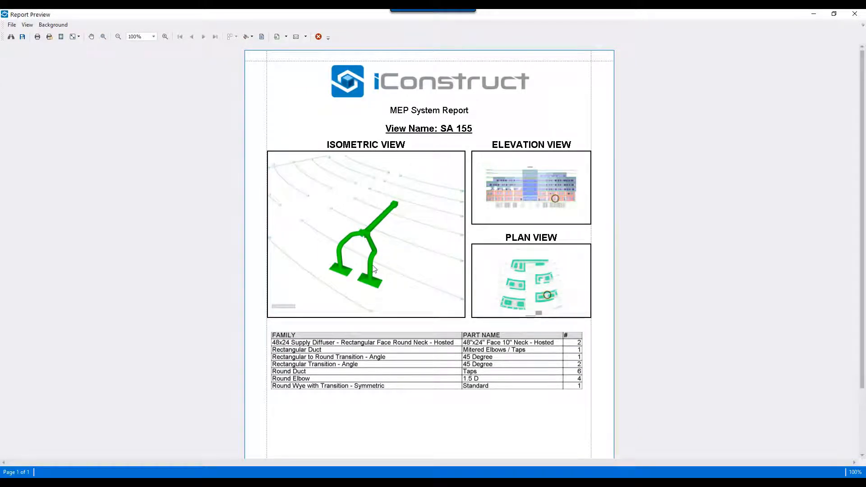
{"action": "mouse_move", "coordinate": [504, 304]}
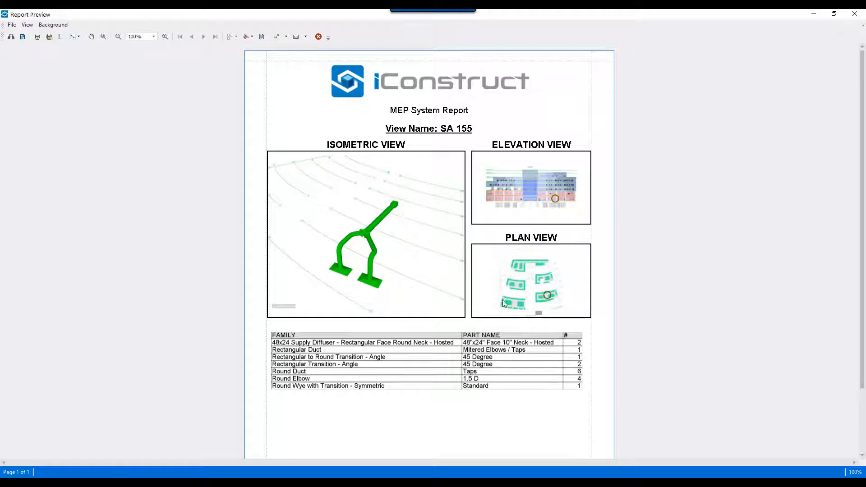